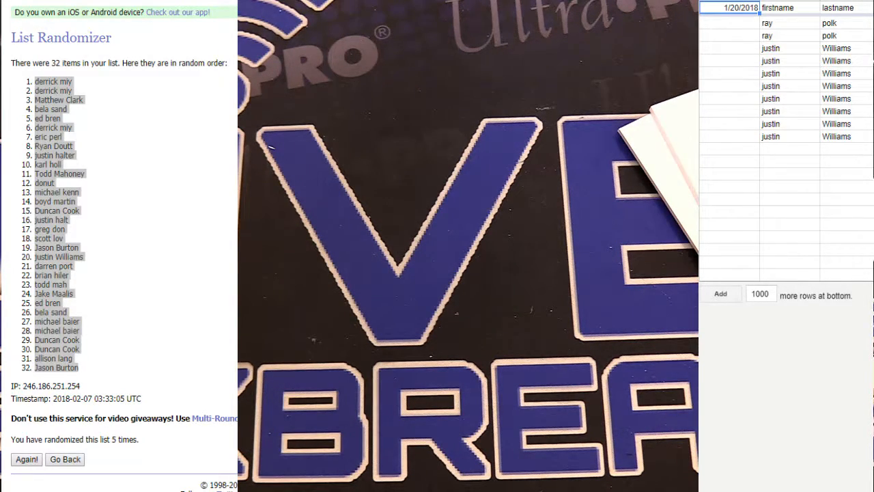
click(66, 459)
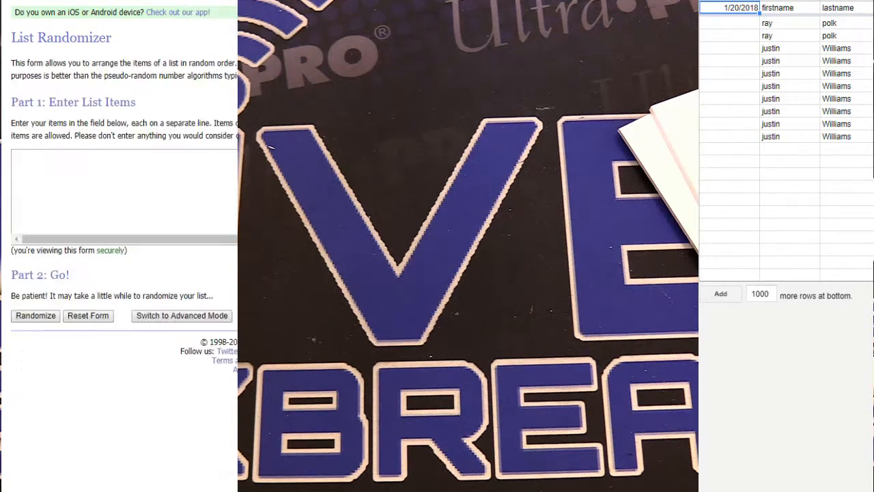
mouse_move(767, 244)
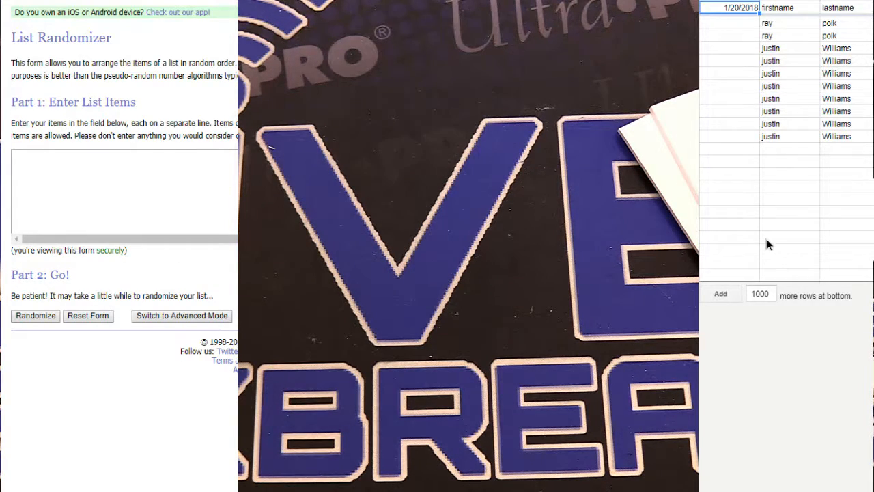
click(790, 240)
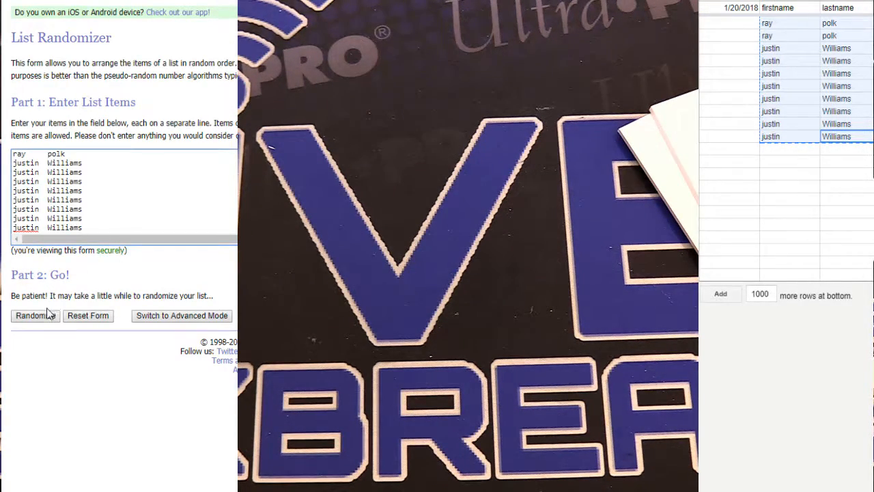
click(35, 315)
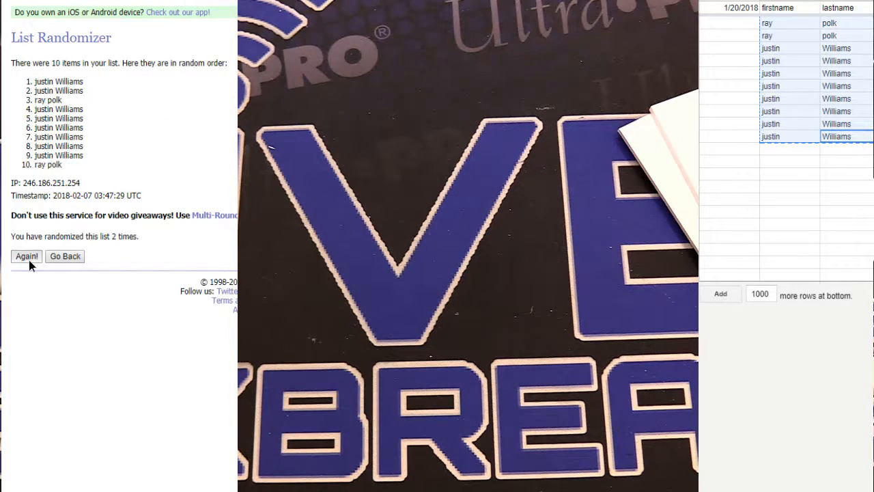
click(26, 257)
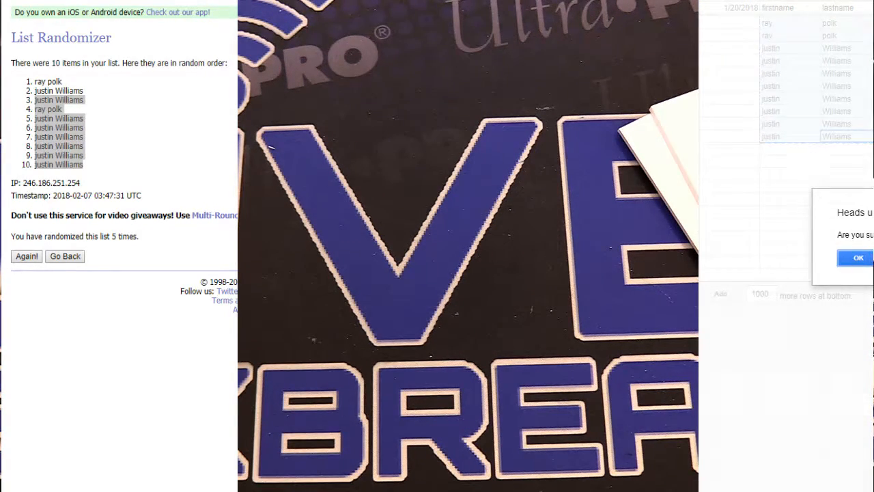
click(858, 257)
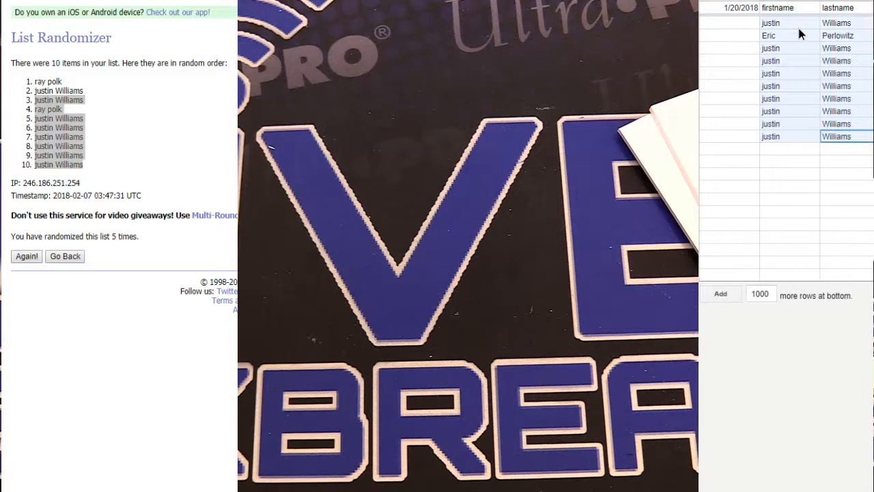
click(66, 257)
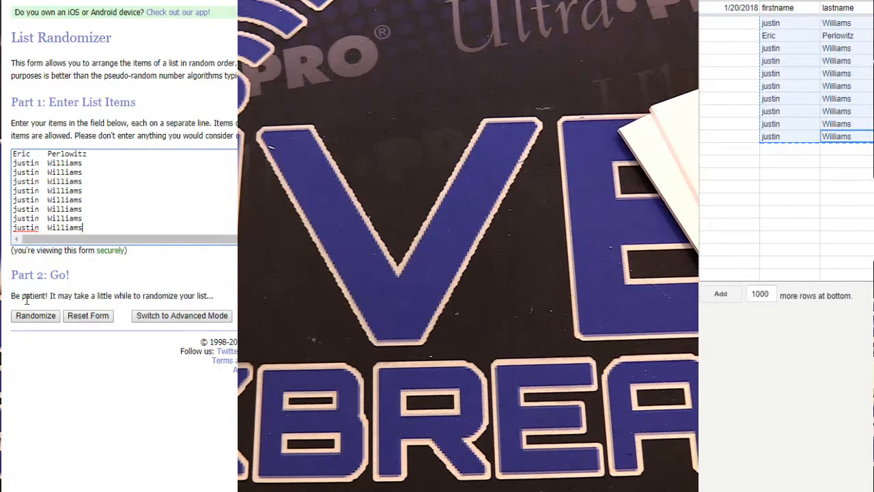
click(36, 315)
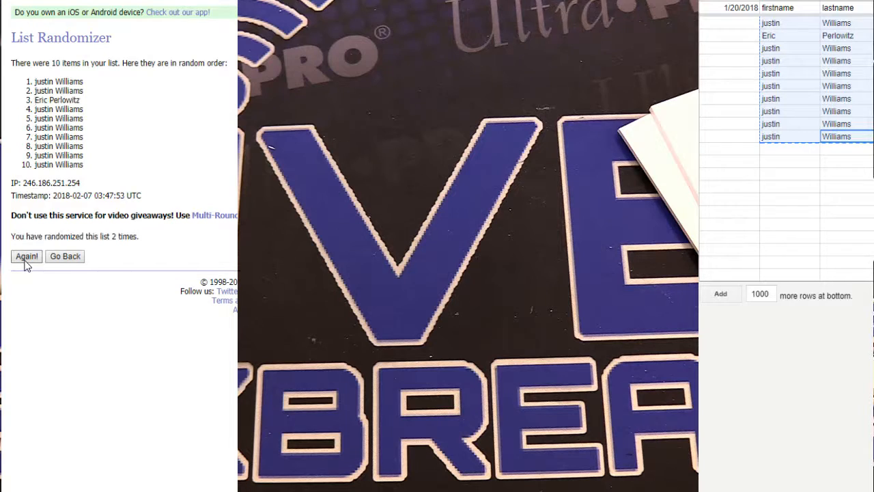
click(26, 257)
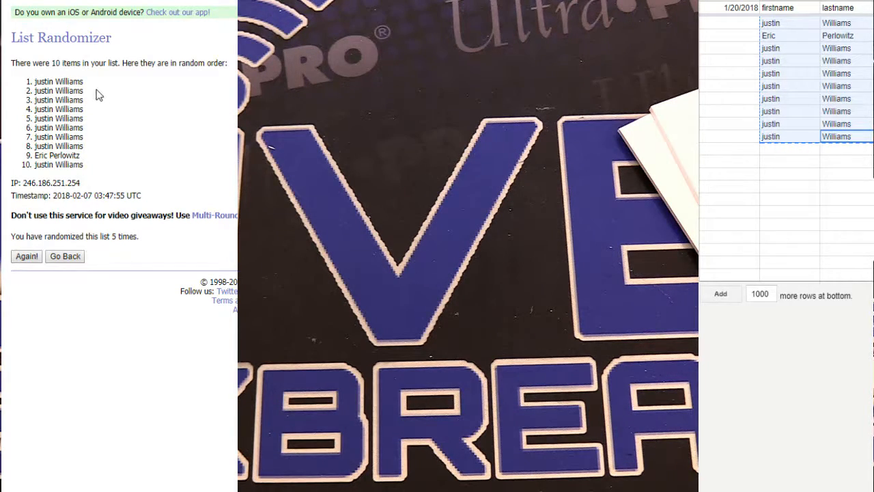
Step: Highlight the shuffled names in the results
drag(39, 82, 80, 90)
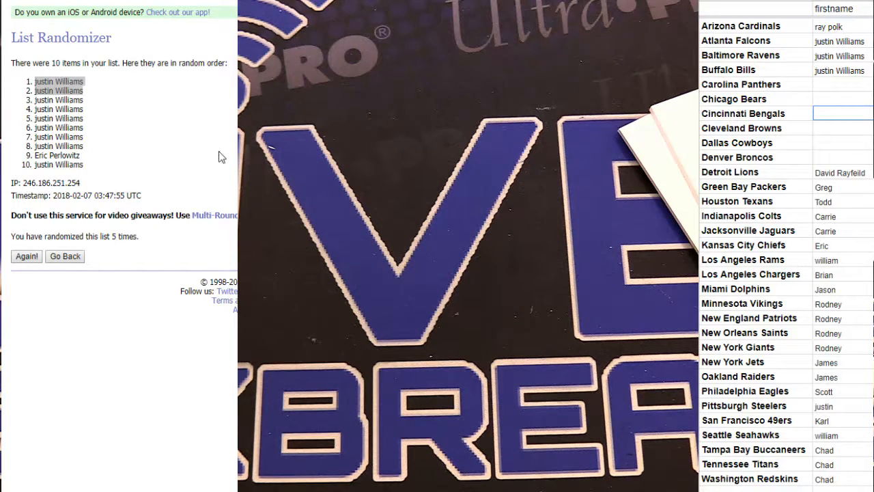
drag(57, 99, 57, 164)
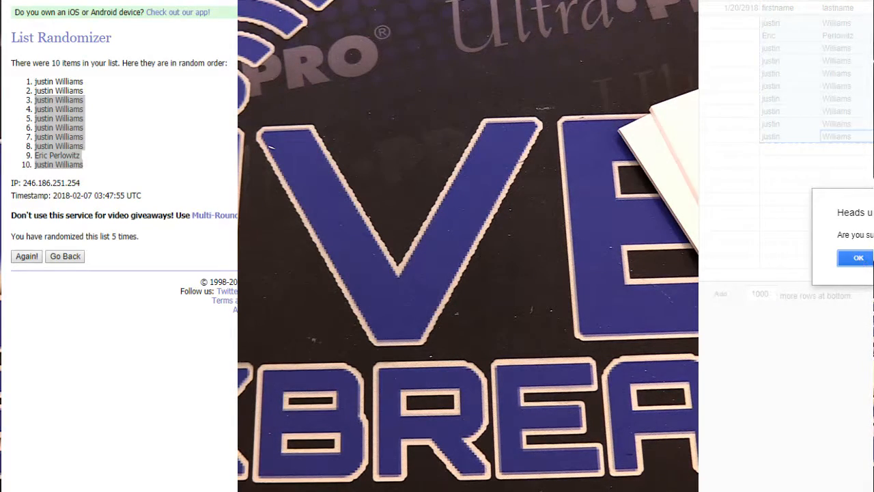
click(857, 257)
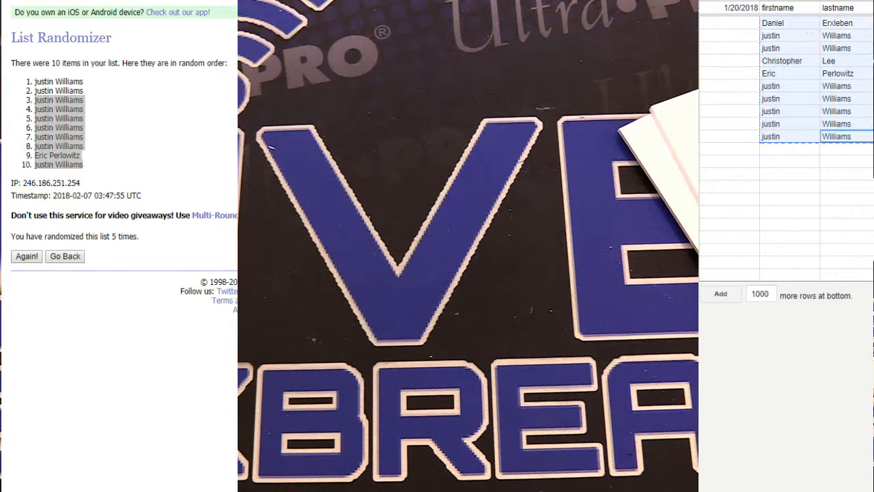
click(65, 257)
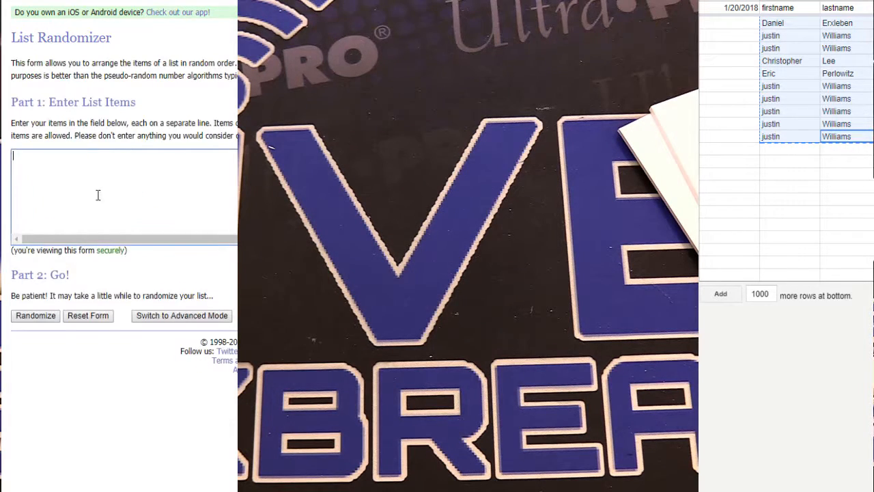
click(36, 315)
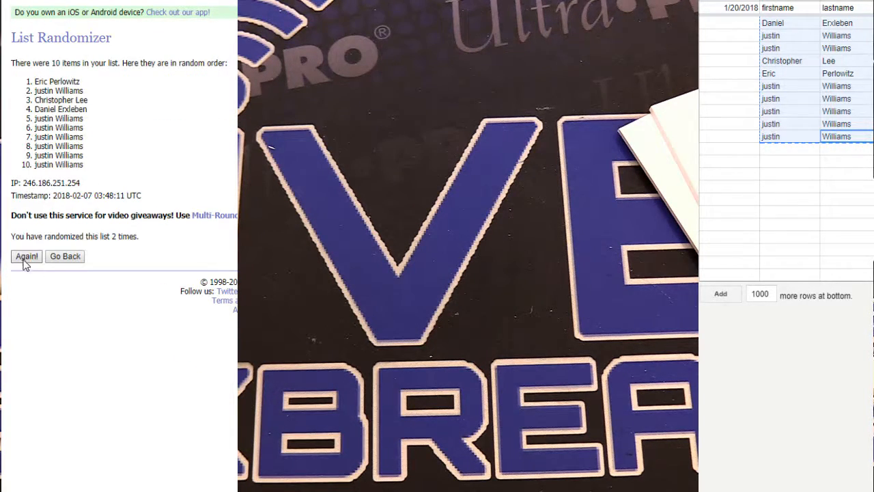
click(26, 257)
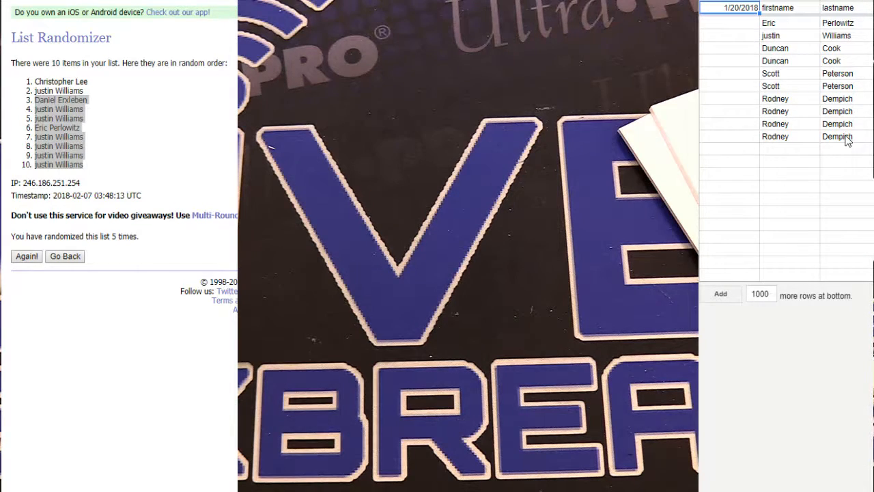
Step: Paste the Dempich–Peterson list and shuffle it five times
click(66, 257)
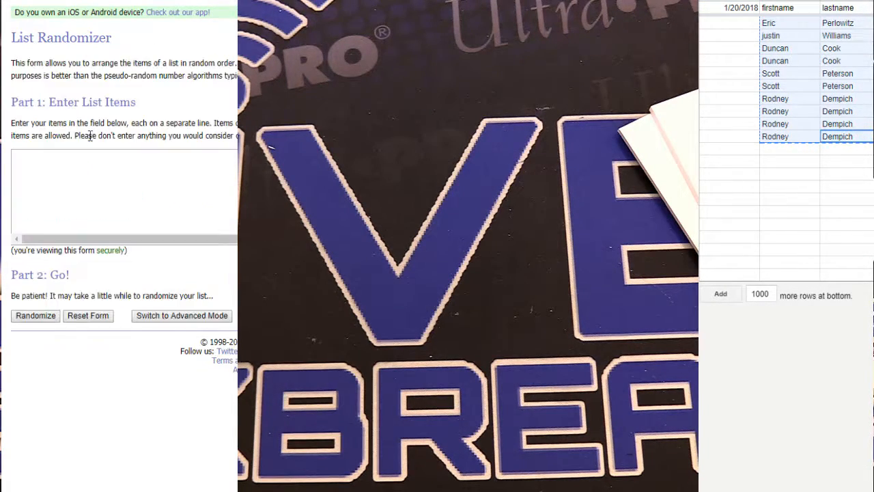
click(36, 315)
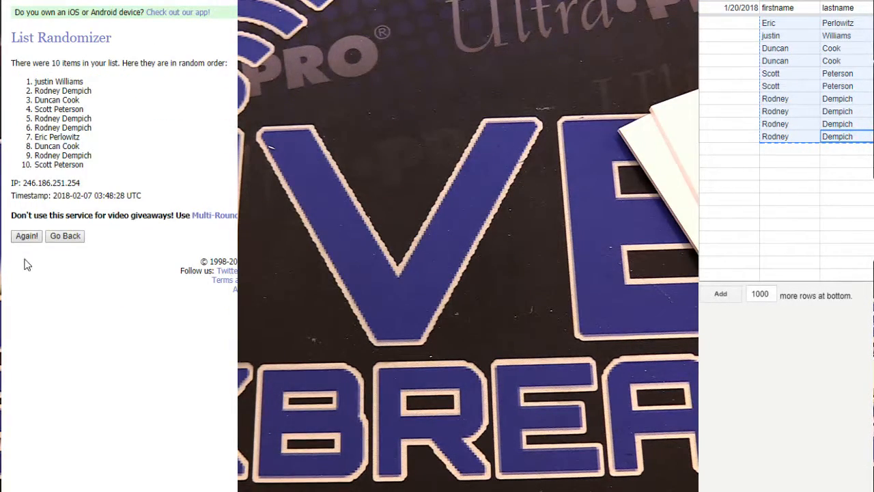
click(26, 235)
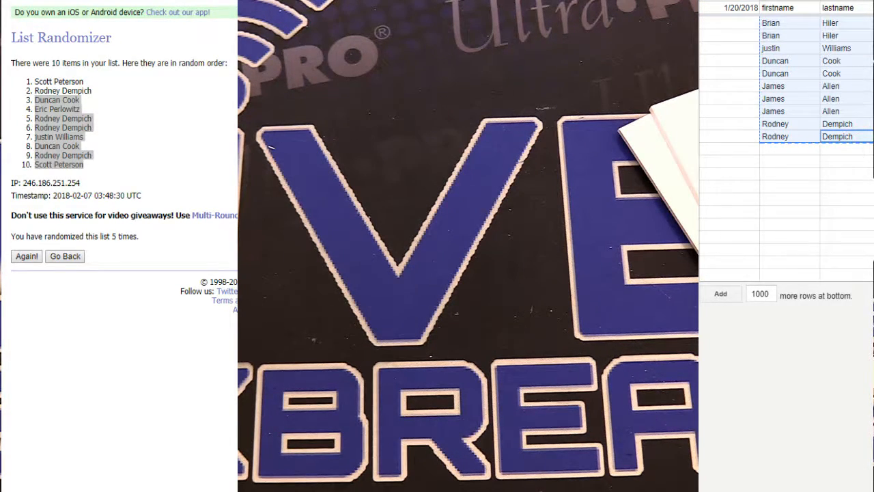
click(66, 257)
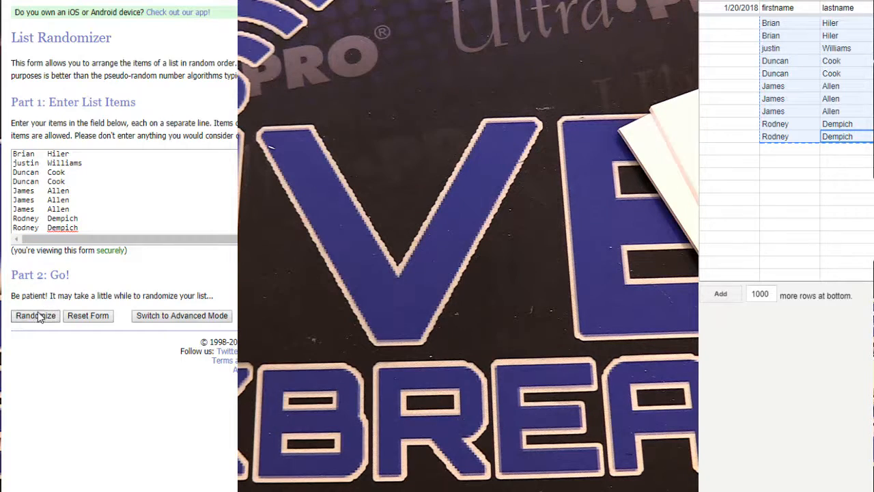
click(36, 315)
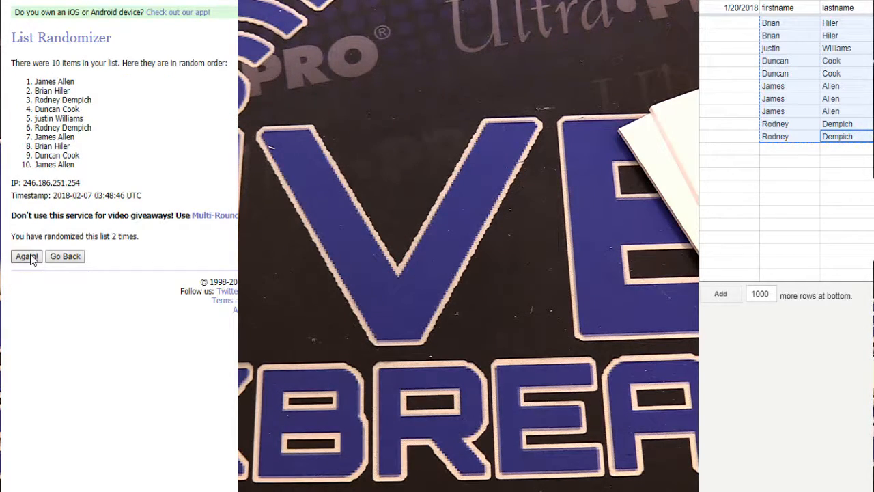
click(26, 257)
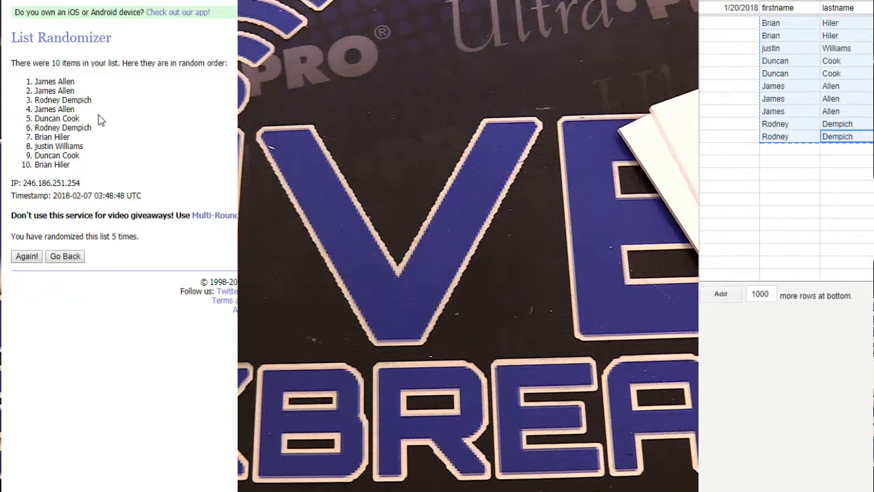